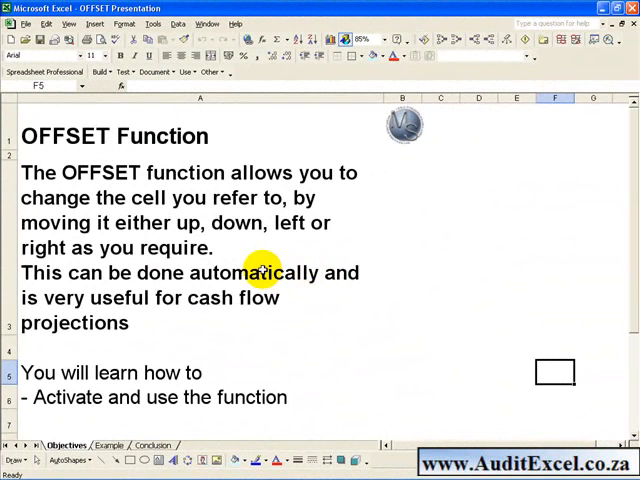
mouse_move(204, 246)
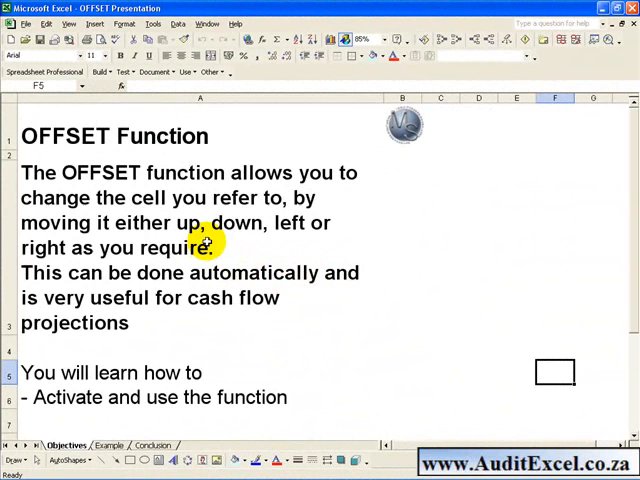
mouse_move(150, 246)
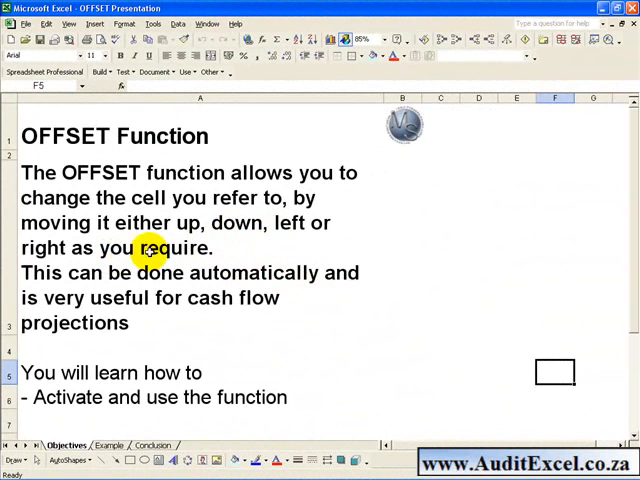
mouse_move(124, 272)
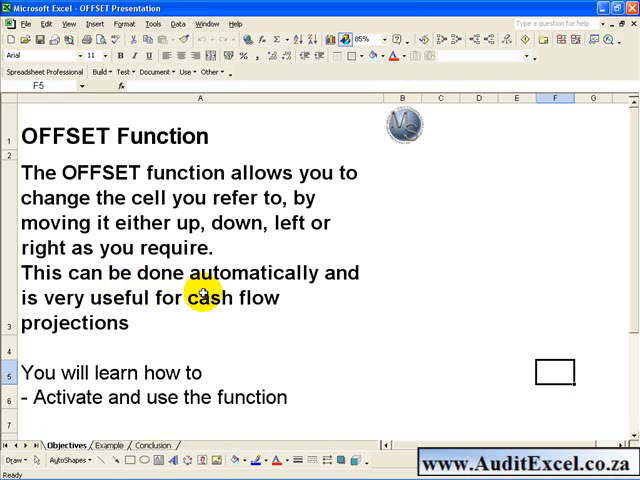
mouse_move(124, 318)
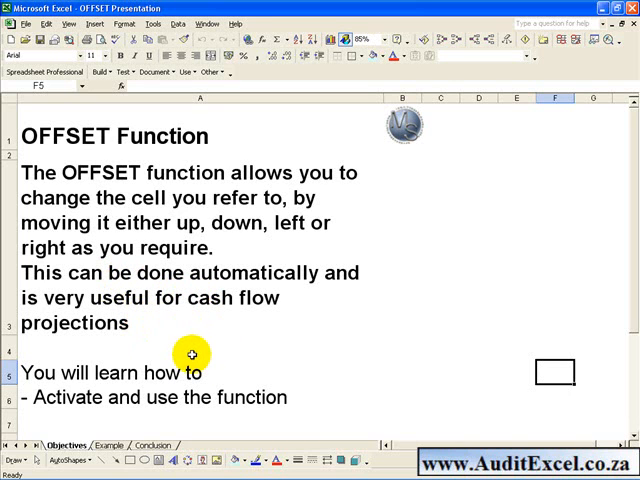
mouse_move(228, 360)
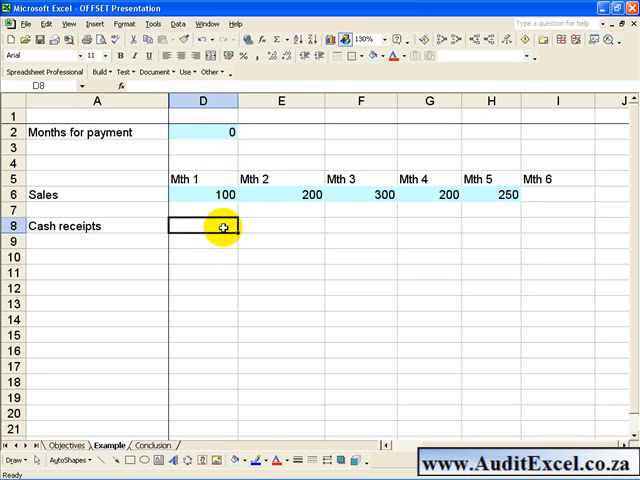
Select the Mth 2 Cash receipts cell ready for the formula.
left_click(280, 224)
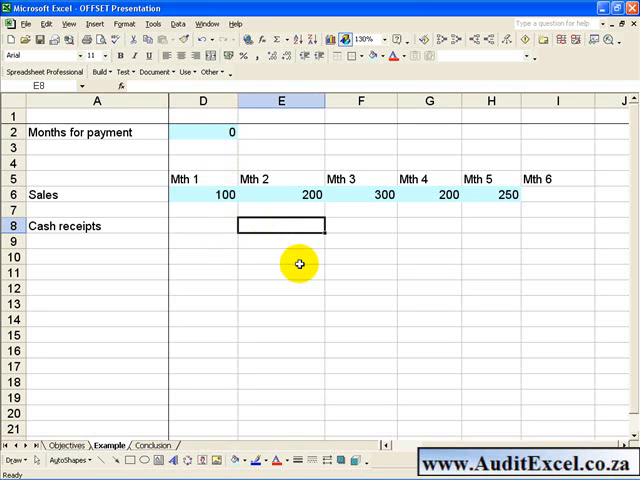
mouse_move(292, 204)
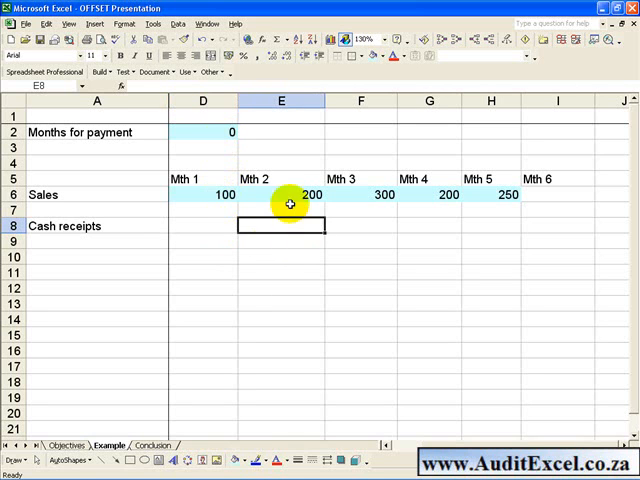
Insert an OFFSET function into the Mth 2 Cash receipts cell.
left_click(108, 86)
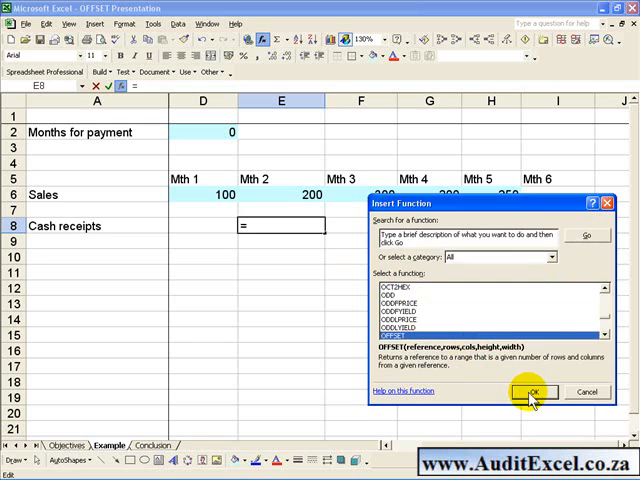
left_click(532, 392)
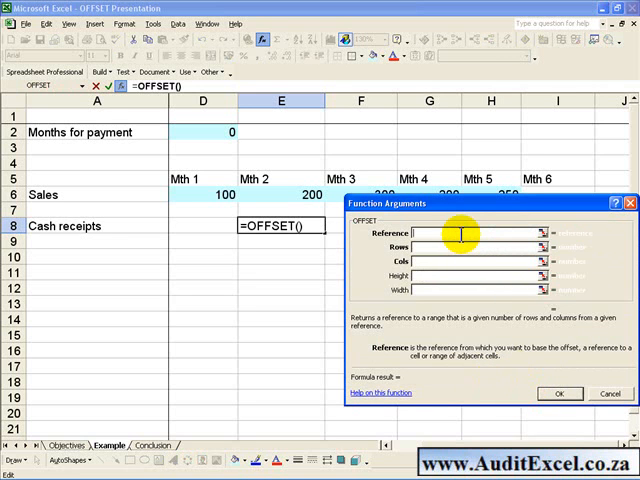
mouse_move(344, 240)
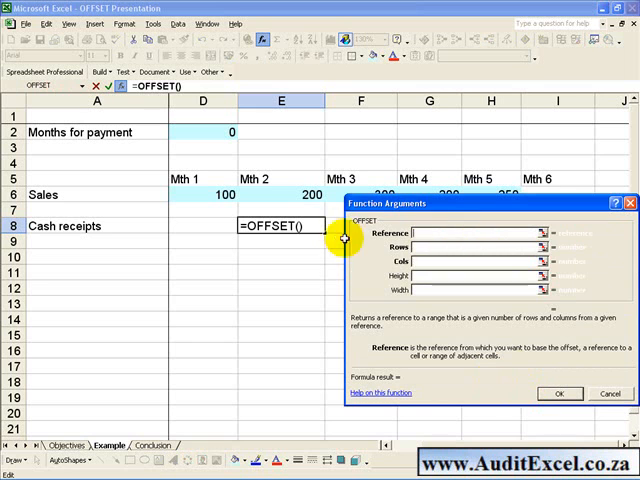
mouse_move(300, 204)
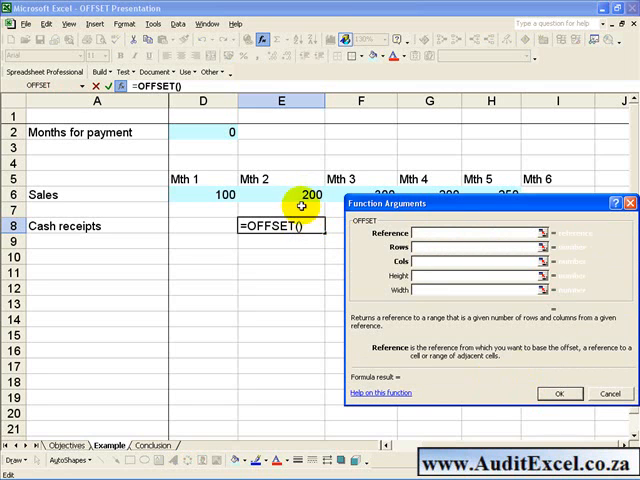
Set OFFSET's reference to Mth 2 sales (E6) and Cols to minus $D$2 months for payment.
left_click(300, 196)
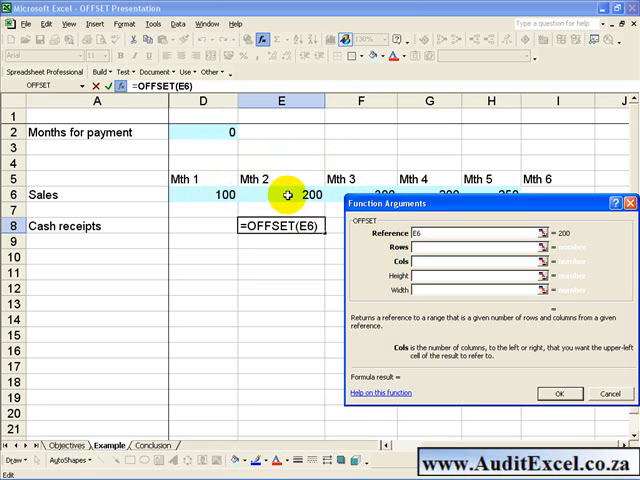
mouse_move(204, 196)
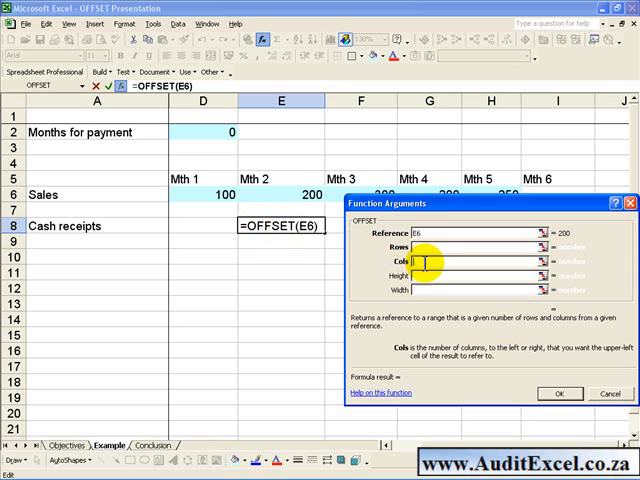
type("-")
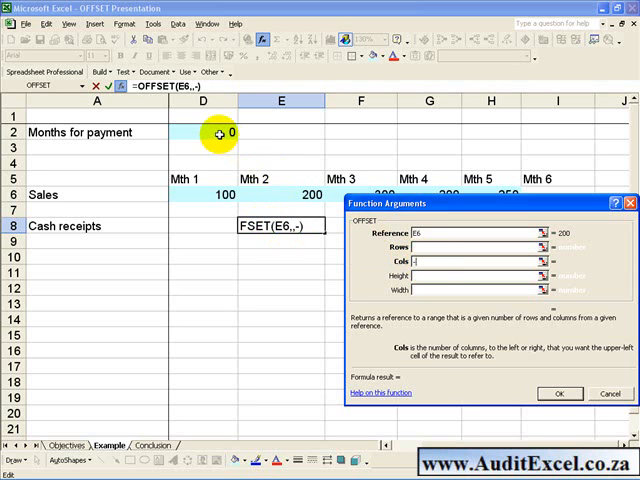
left_click(204, 132)
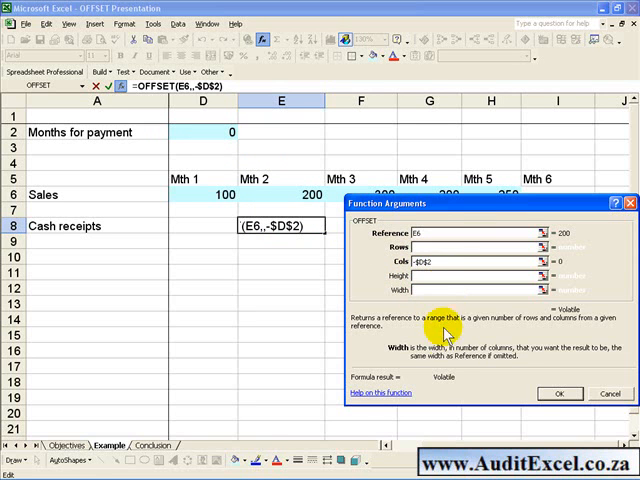
mouse_move(448, 344)
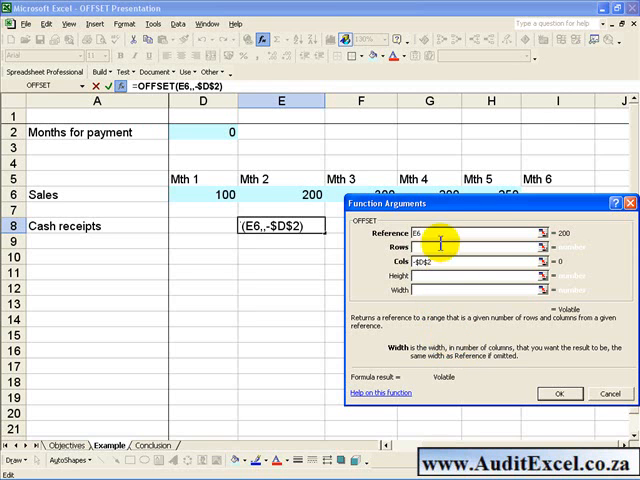
mouse_move(488, 348)
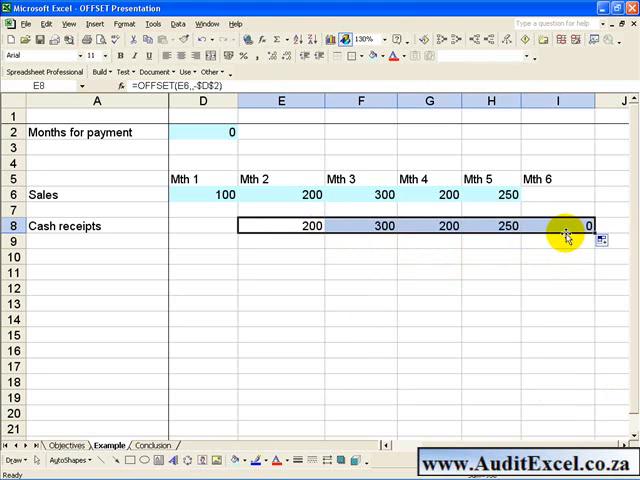
mouse_move(304, 194)
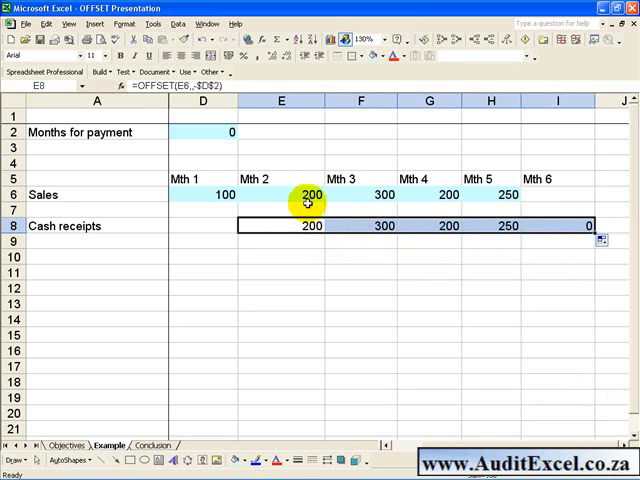
mouse_move(360, 204)
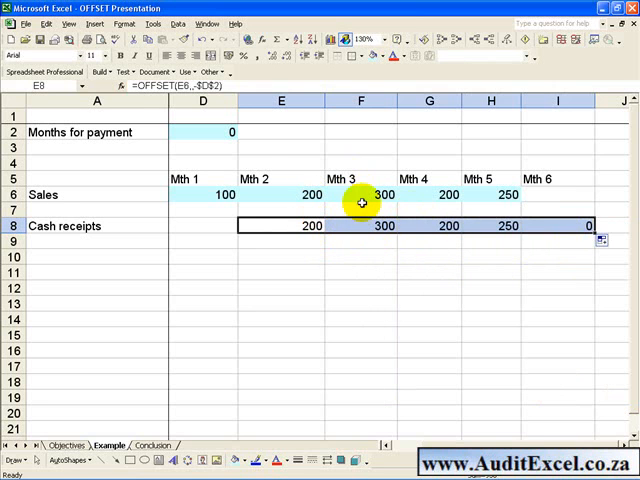
mouse_move(216, 132)
type("1")
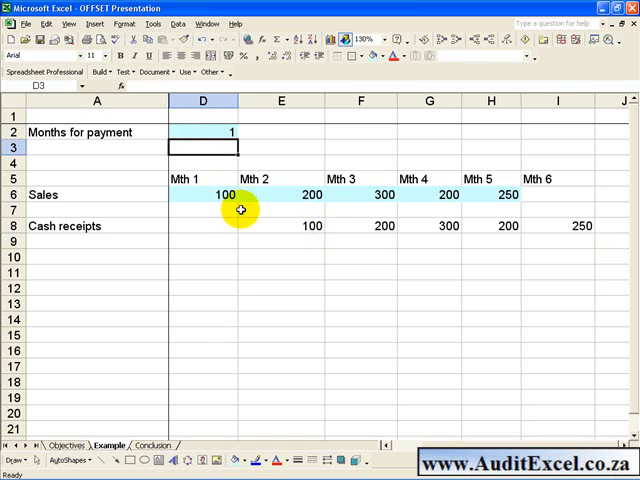
mouse_move(218, 194)
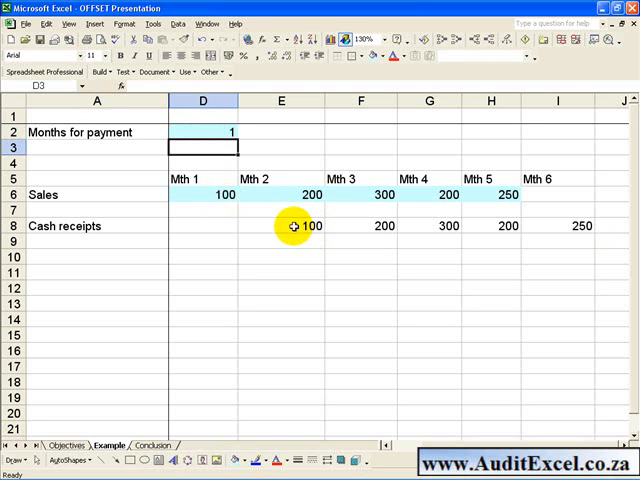
Set months for payment to 2 so receipts read 0, 100, 200, 300, 200.
left_click(204, 132)
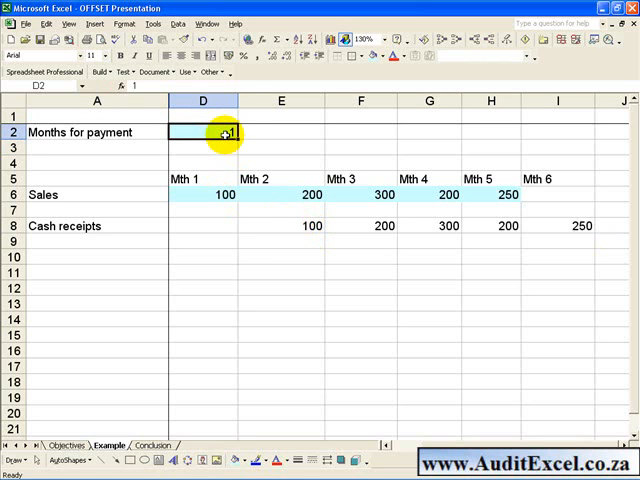
type("2")
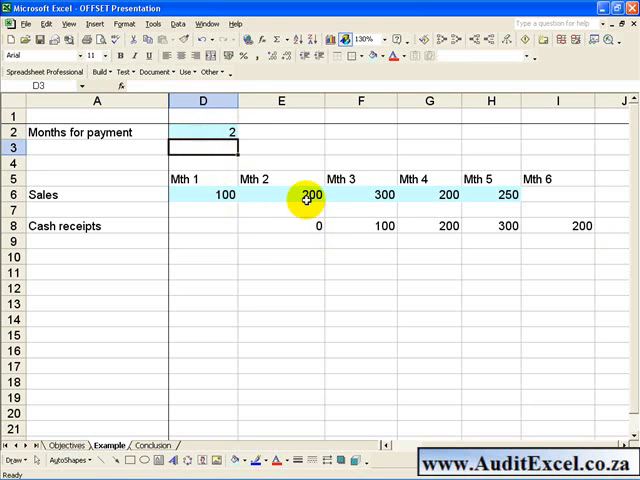